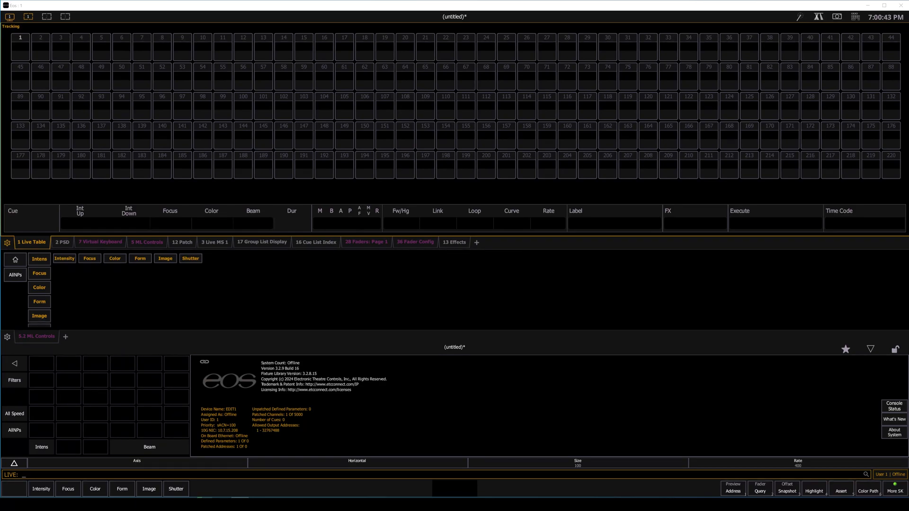
{"action": "mouse_move", "coordinate": [288, 362]}
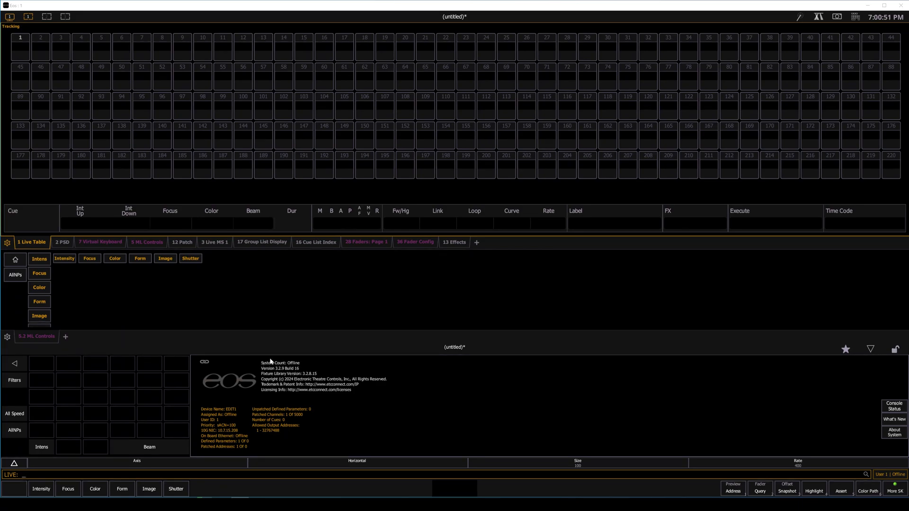
{"action": "mouse_move", "coordinate": [345, 337]}
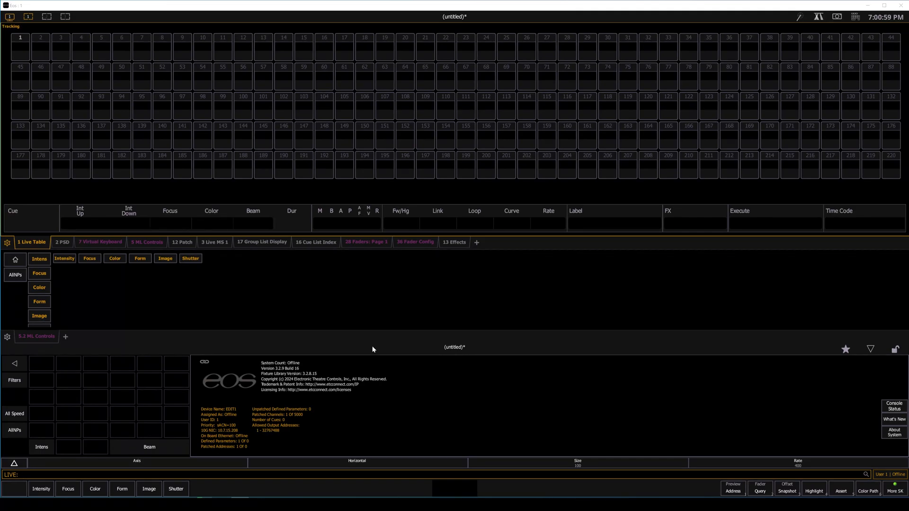
- Confirm channel 1 is patched as a dimmer, then view the blind magic sheet with channel 1
{"action": "left_click", "coordinate": [182, 242]}
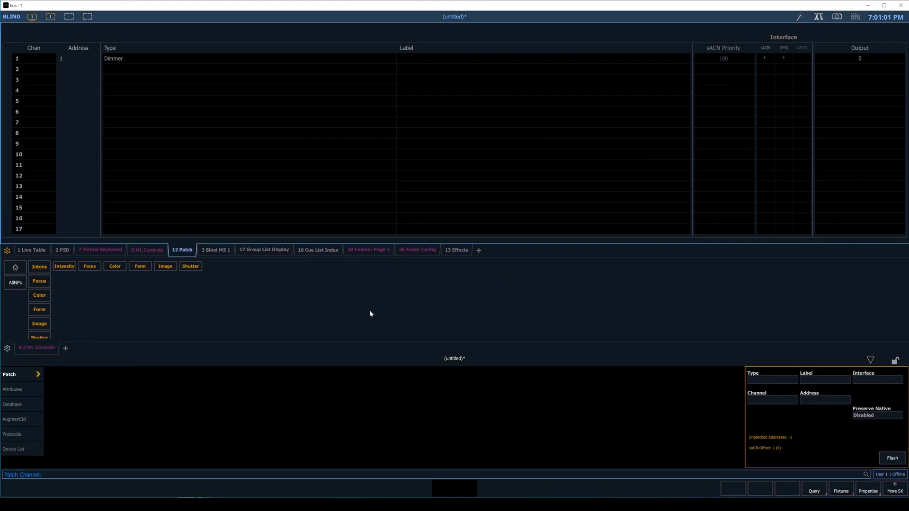
{"action": "mouse_move", "coordinate": [96, 74]}
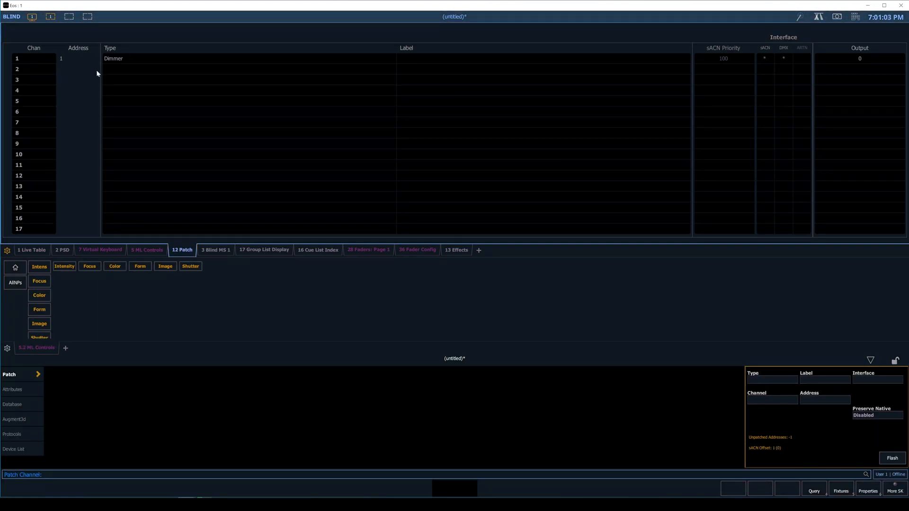
{"action": "left_click", "coordinate": [215, 250]}
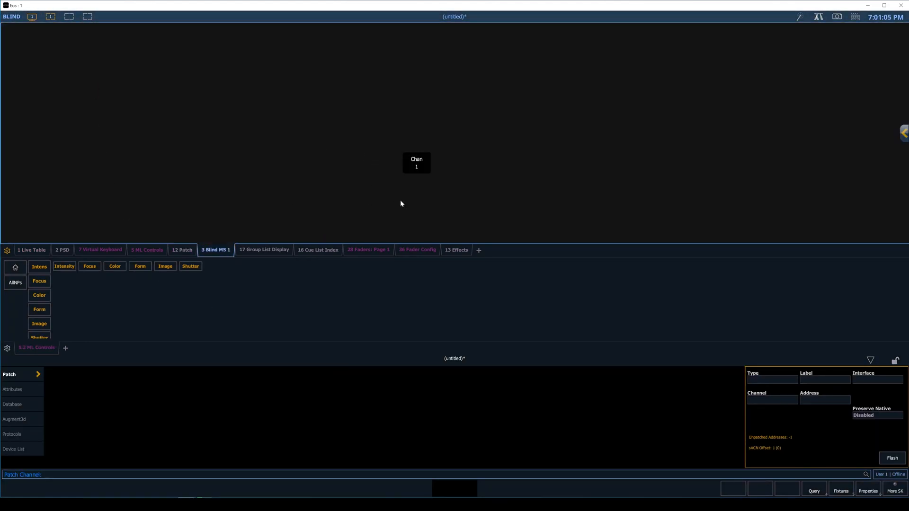
{"action": "mouse_move", "coordinate": [393, 181]}
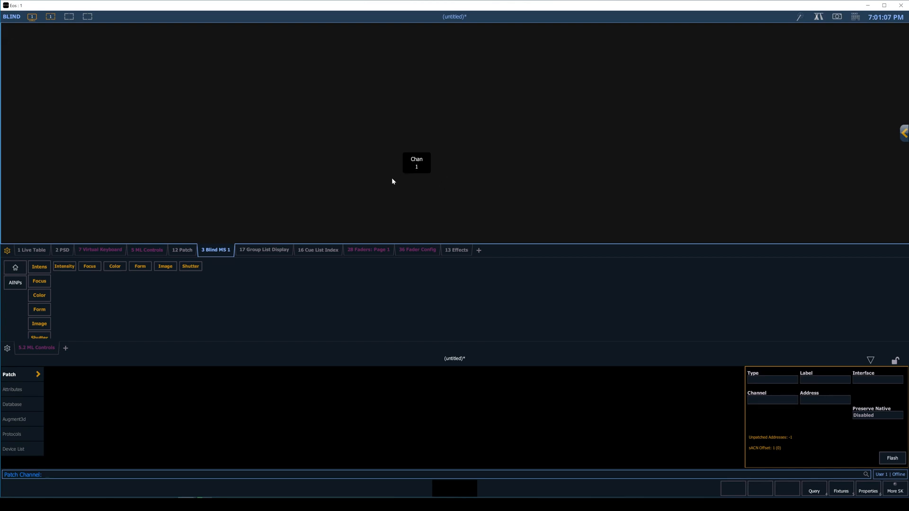
{"action": "mouse_move", "coordinate": [416, 153]}
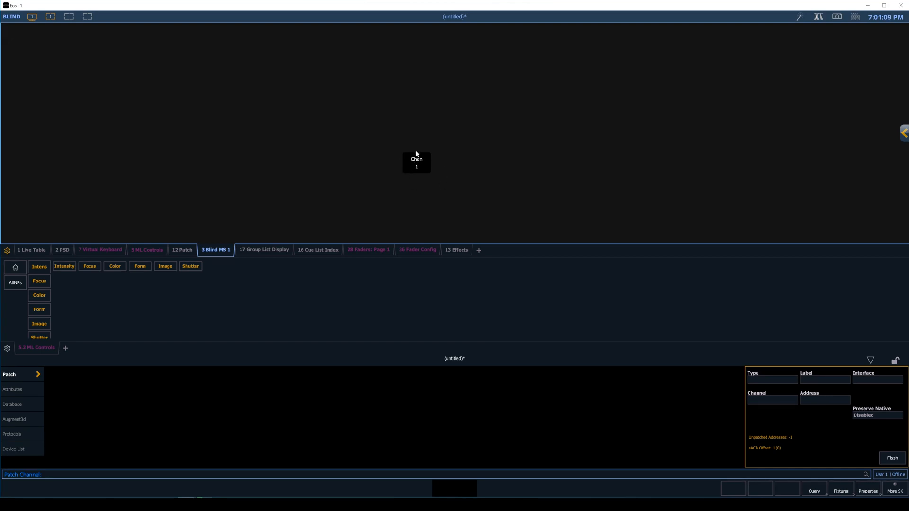
{"action": "mouse_move", "coordinate": [434, 154]}
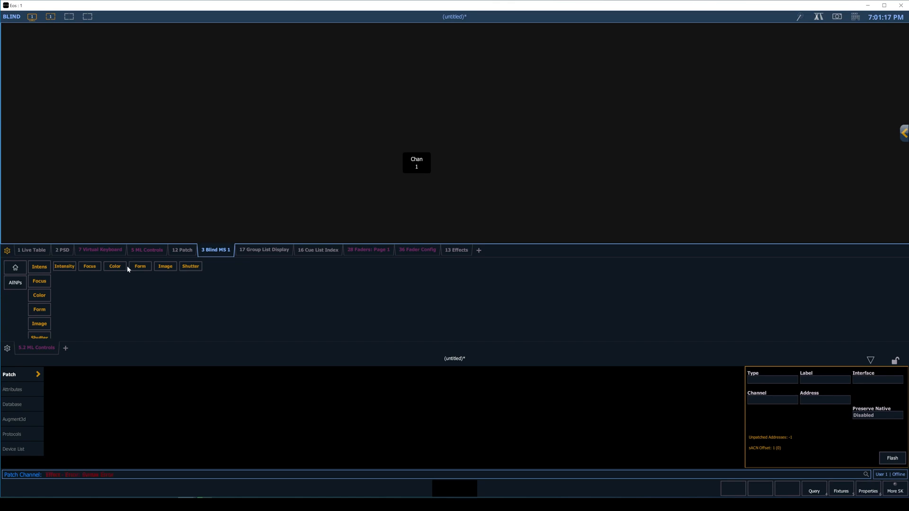
- Open the effects list and select the 18 steps of effect 1 'SOS' for editing
{"action": "left_click", "coordinate": [456, 250]}
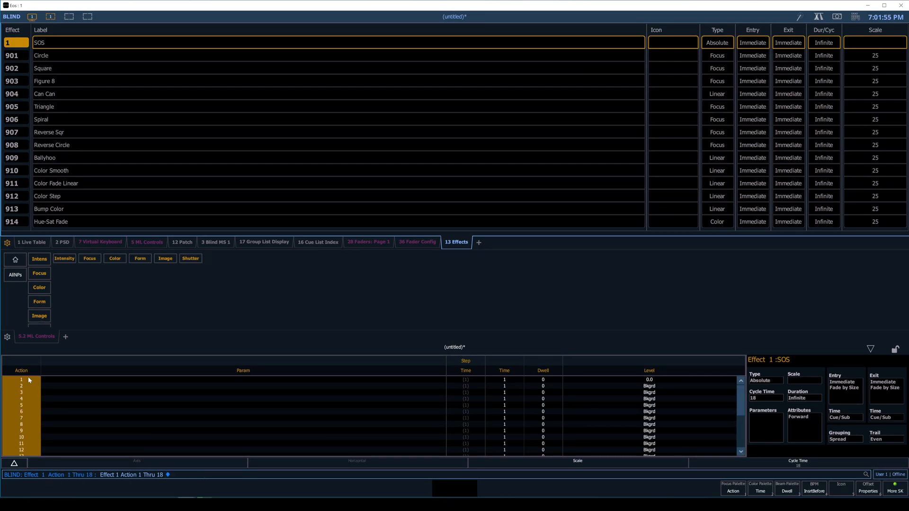
{"action": "left_click", "coordinate": [465, 361]}
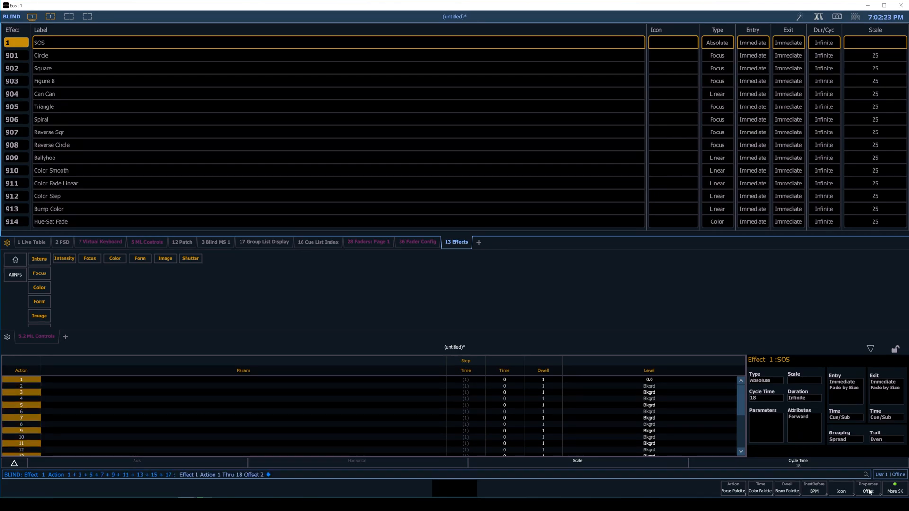
{"action": "mouse_move", "coordinate": [98, 292]}
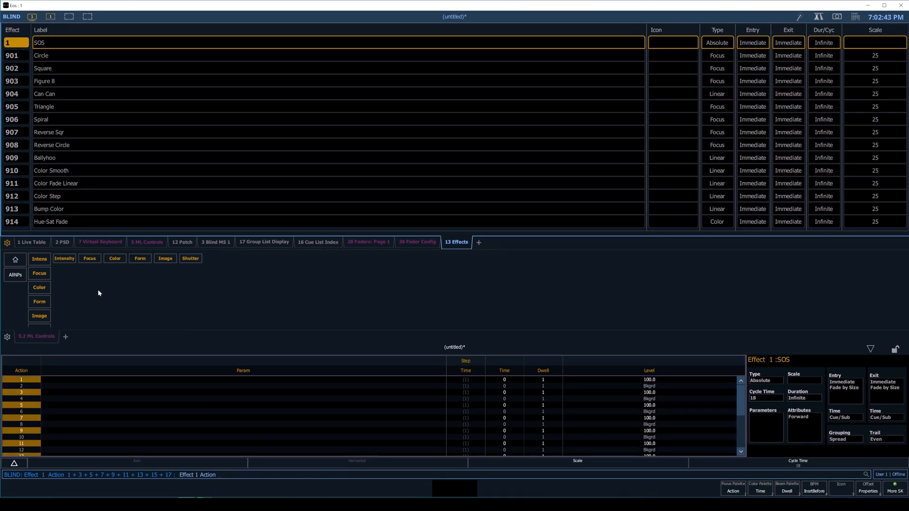
- Assign the intensity parameter to effect 1 actions 1 through 18
{"action": "key", "text": "Thru"}
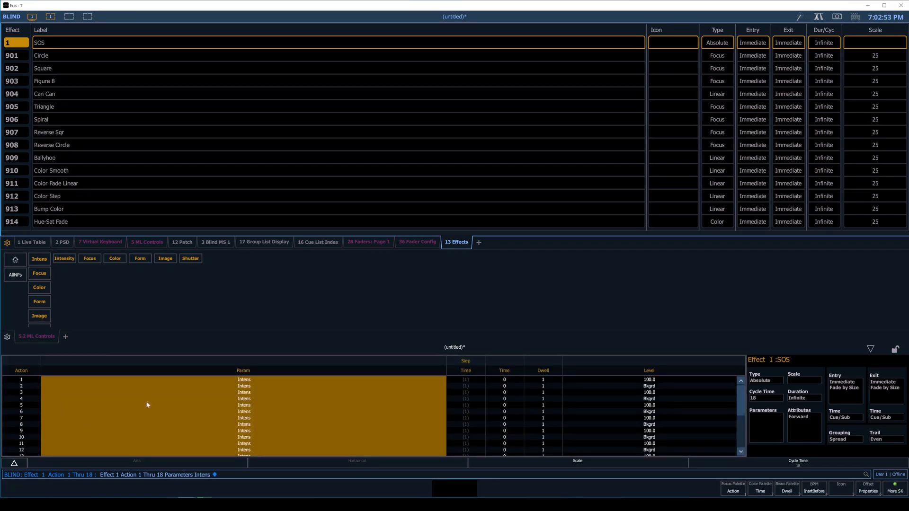
{"action": "mouse_move", "coordinate": [421, 401]}
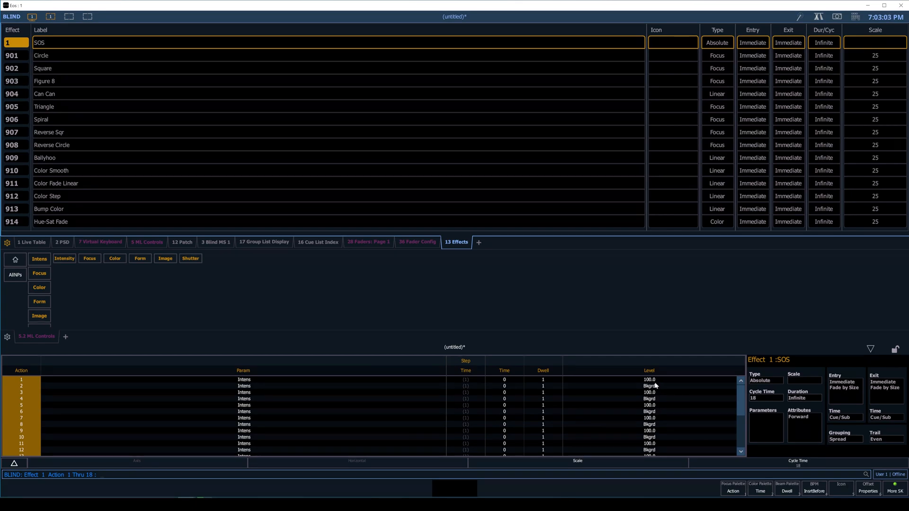
{"action": "mouse_move", "coordinate": [551, 421]}
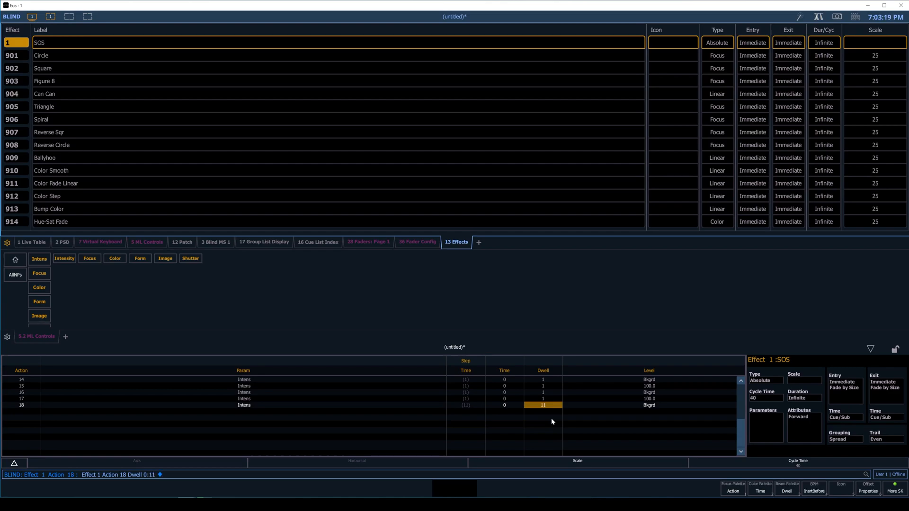
{"action": "mouse_move", "coordinate": [542, 429]}
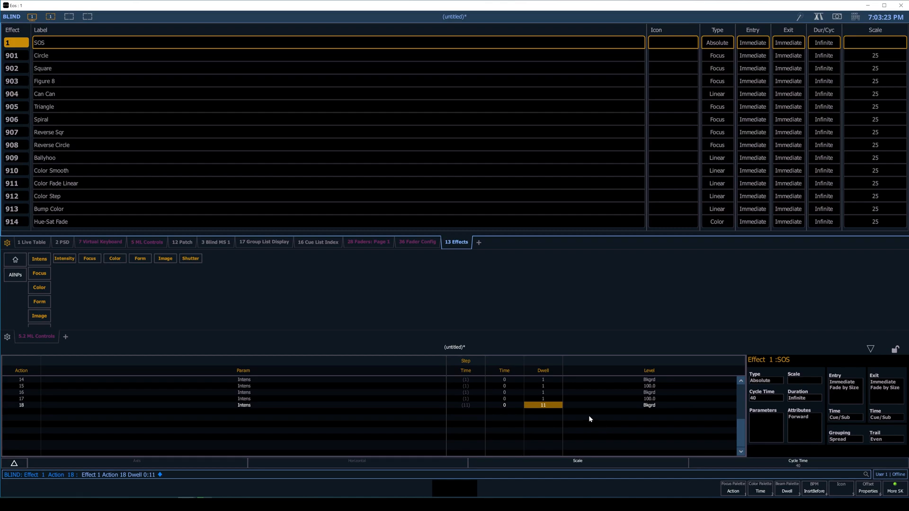
{"action": "mouse_move", "coordinate": [533, 424]}
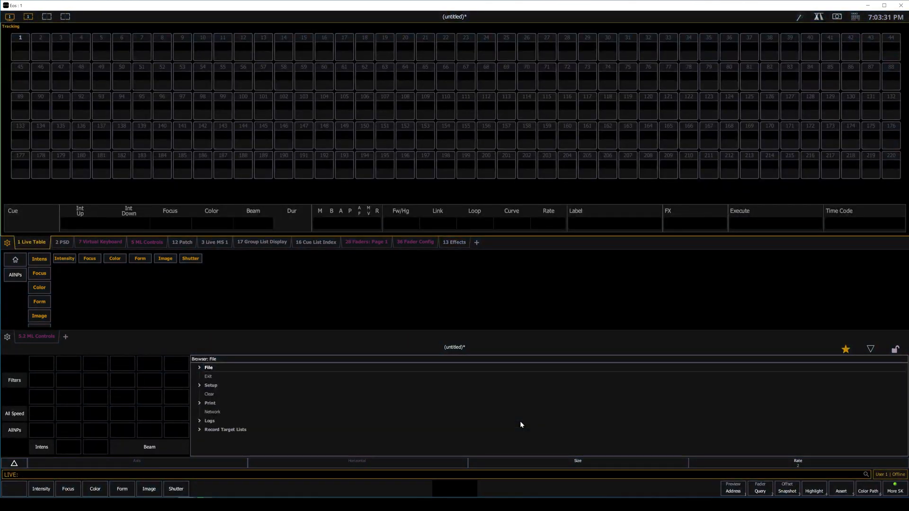
- On the live magic sheet, select channel 1 and enter 'Effect 1' on the command line
{"action": "left_click", "coordinate": [214, 243]}
{"action": "type", "text": "Chan 1 @"}
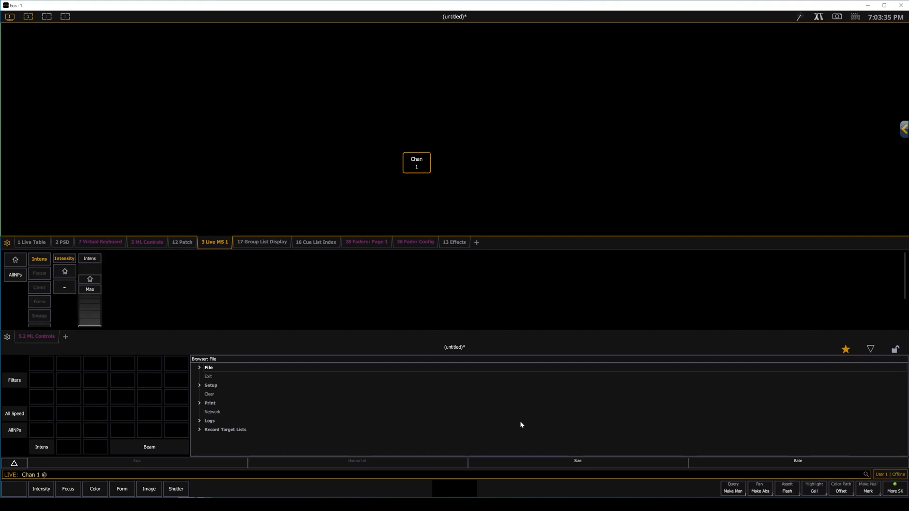
{"action": "type", "text": "Effect 1"}
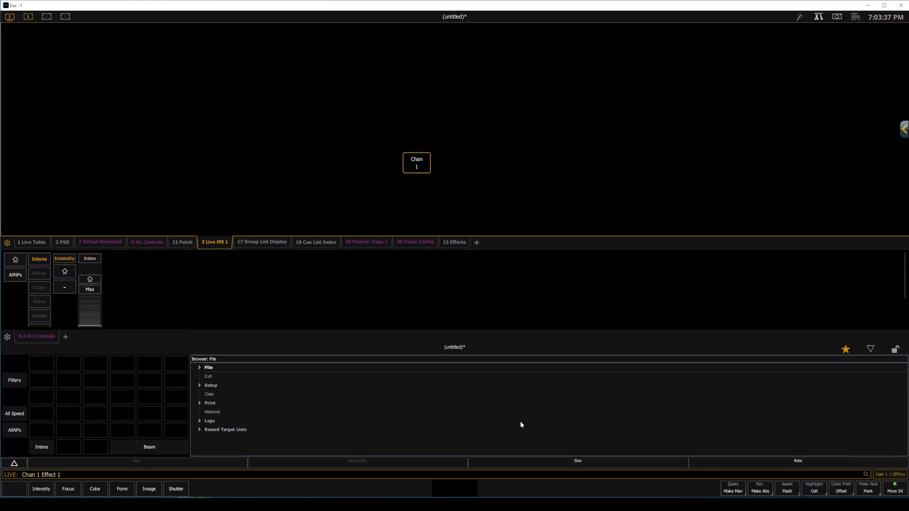